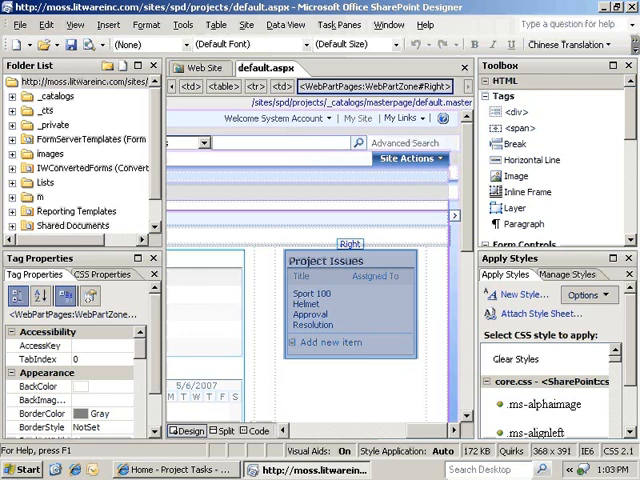
Start inserting a data view into the Right web part zone
click(284, 24)
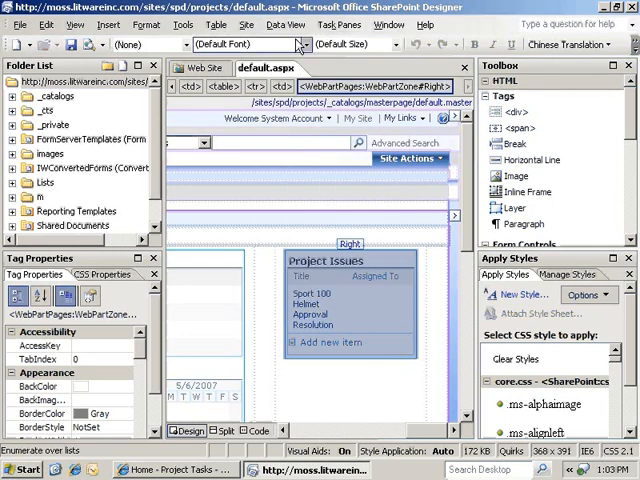
mouse_move(295, 44)
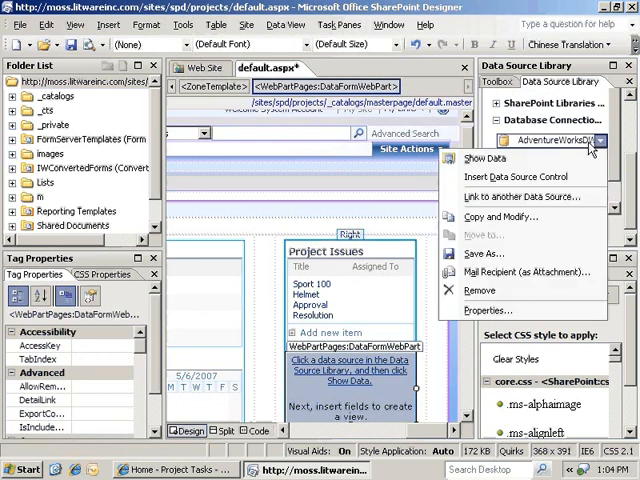
Show the AdventureWorksDW reseller fields and limit the view's paging to 1 item
click(485, 158)
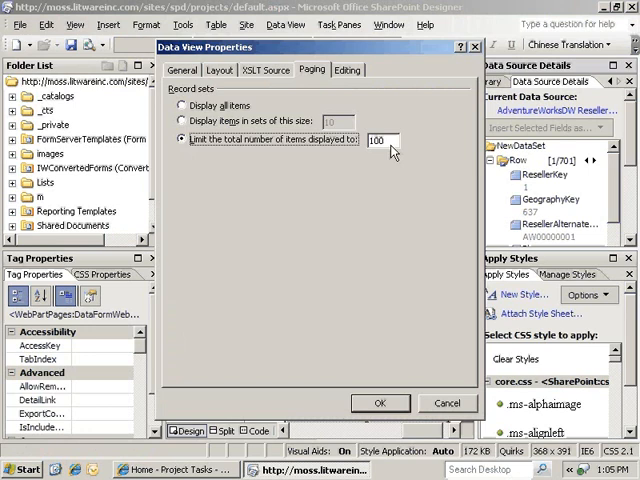
text(1)
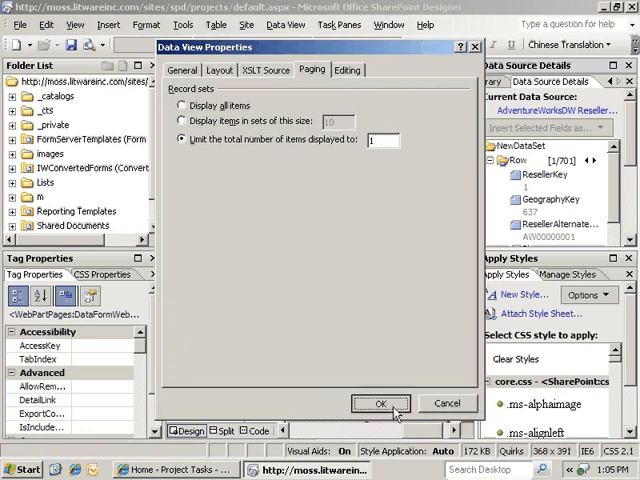
click(380, 403)
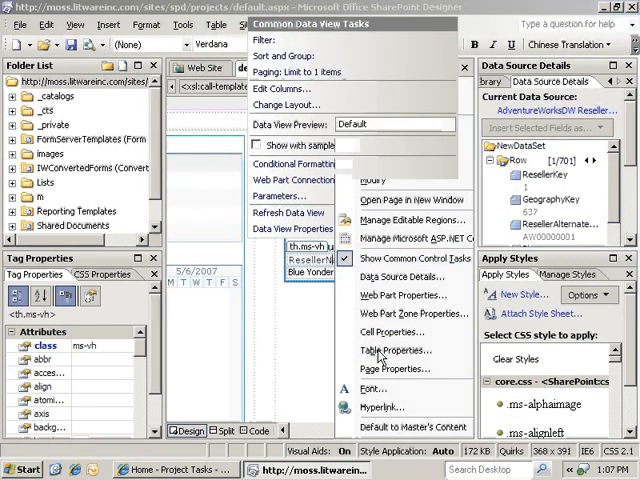
Remove the column header row via the ResellerName heading's context menu
click(396, 350)
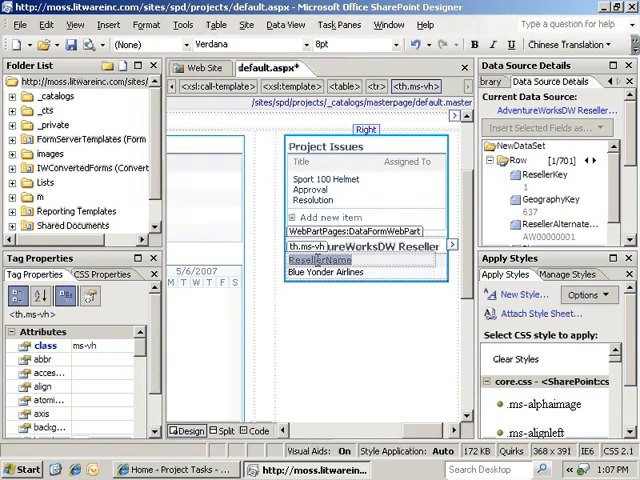
right_click(312, 271)
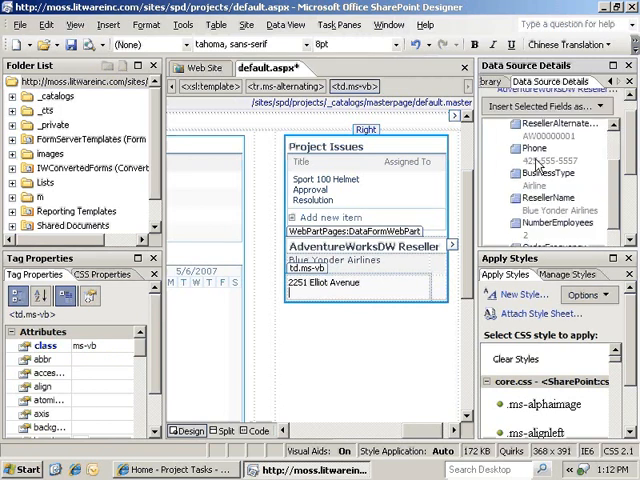
Insert the reseller's Phone field into the view's table
click(536, 147)
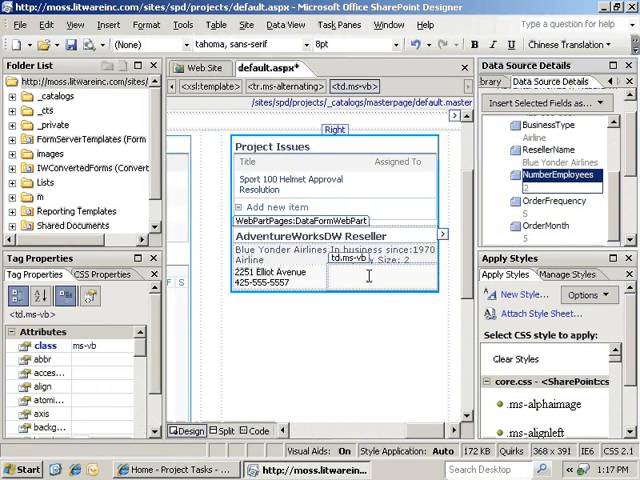
text(Annual sales $300,000)
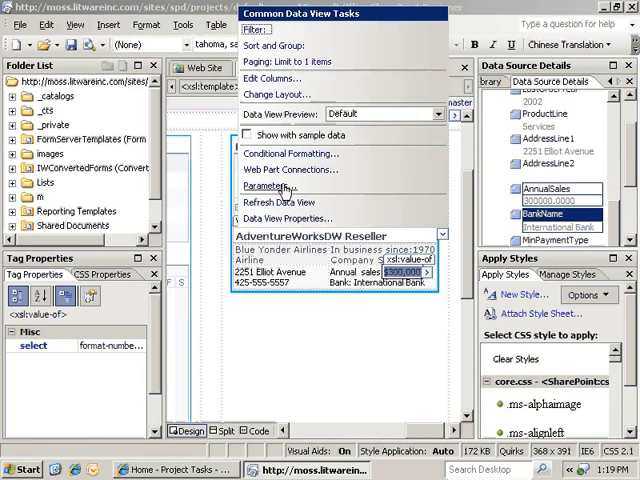
Add a ResellerID parameter whose source is the ResellerID query-string variable
click(276, 187)
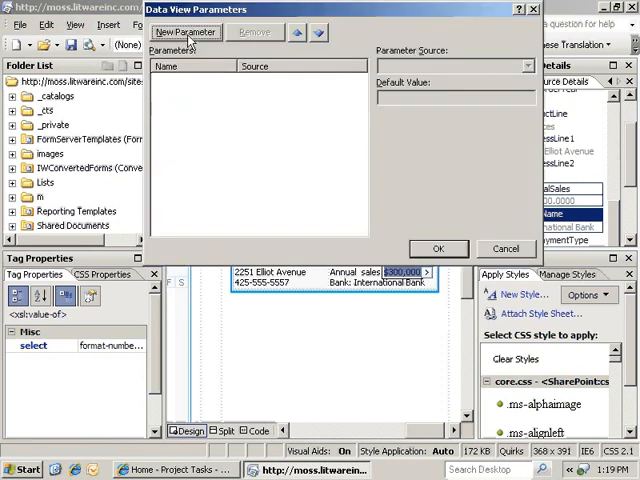
click(185, 32)
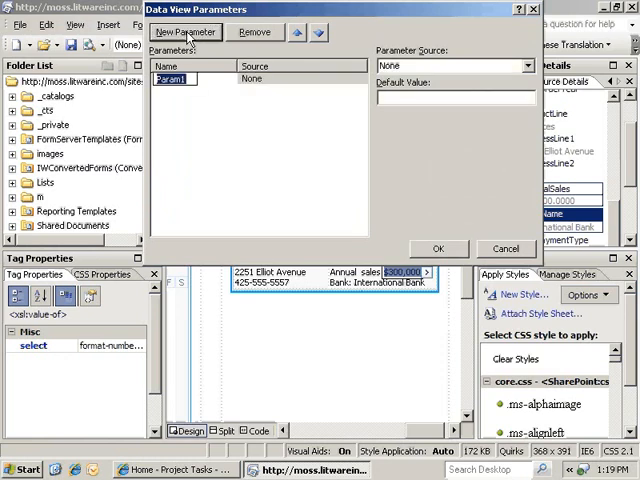
text(Res)
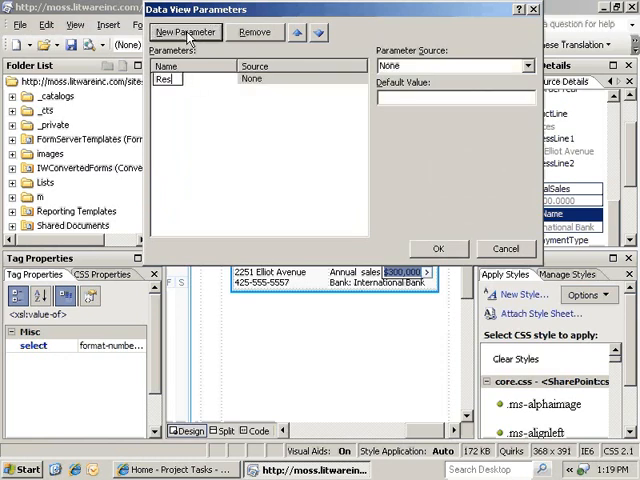
text(ellerID)
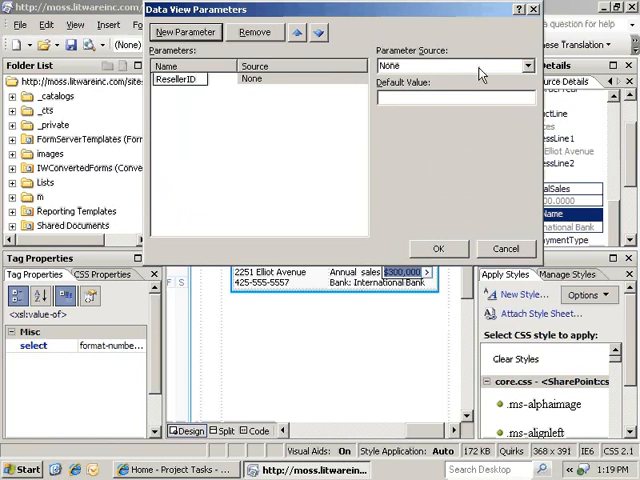
click(513, 65)
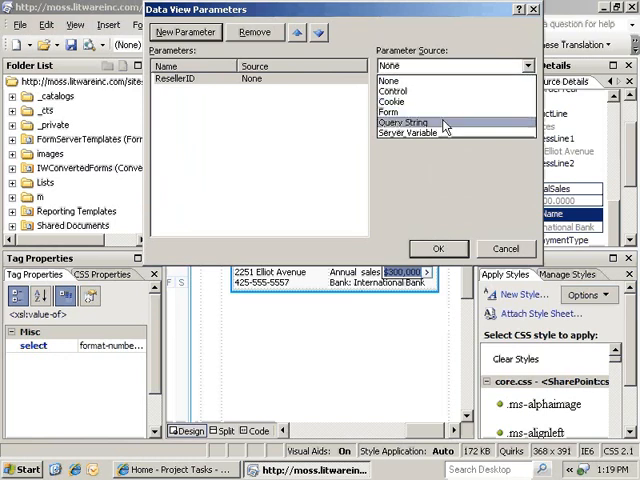
click(405, 122)
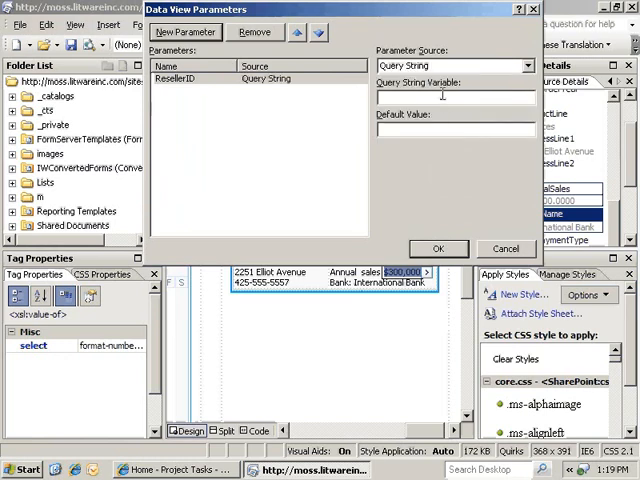
text(ResellerID)
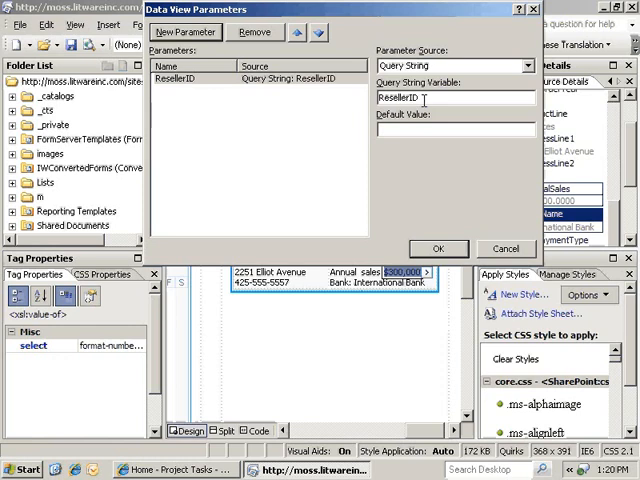
mouse_move(440, 233)
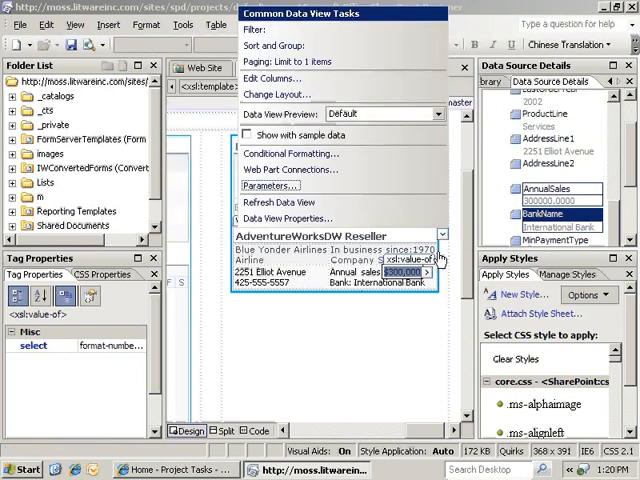
mouse_move(408, 232)
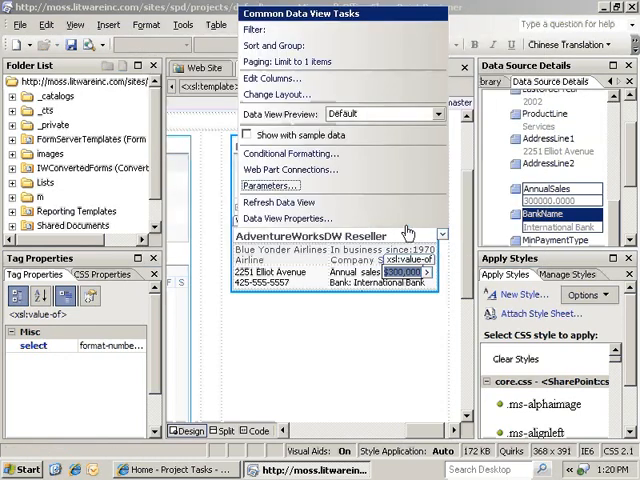
mouse_move(265, 46)
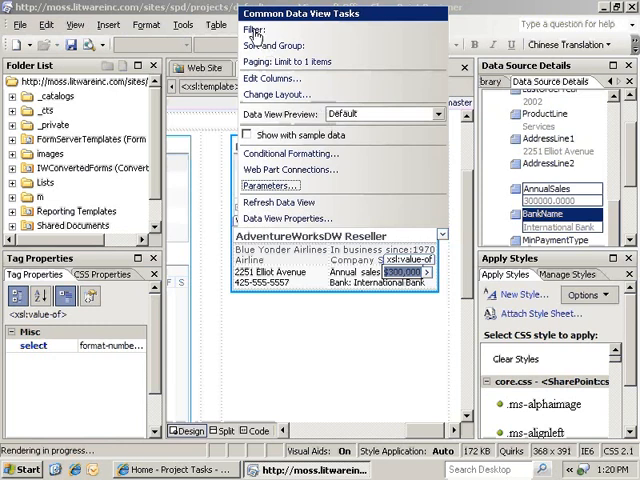
Filter the data view on ResellerKey Equals [ResellerID]
click(257, 30)
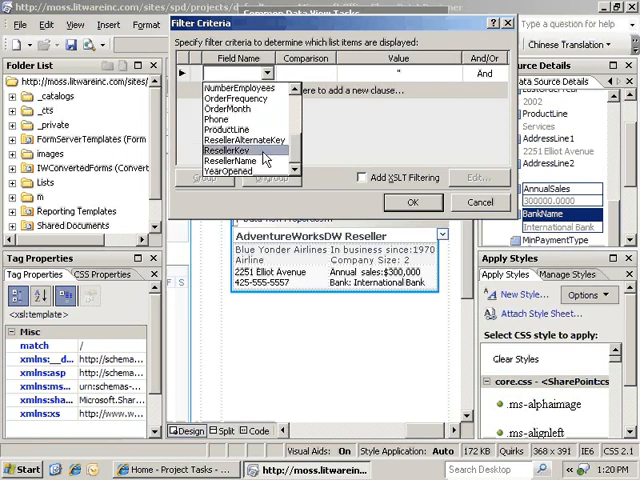
click(230, 149)
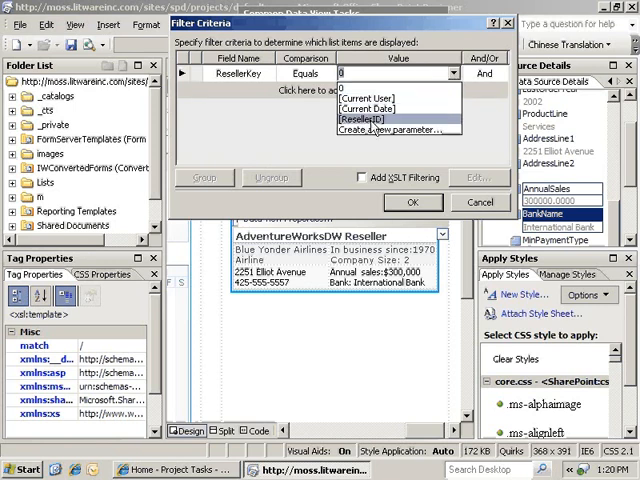
click(371, 117)
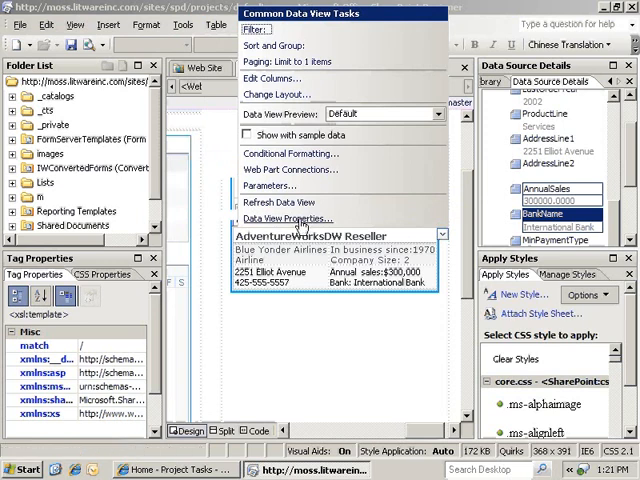
Enable the no-items message in Data View Properties, reading 'No matching reseller found.'
click(289, 218)
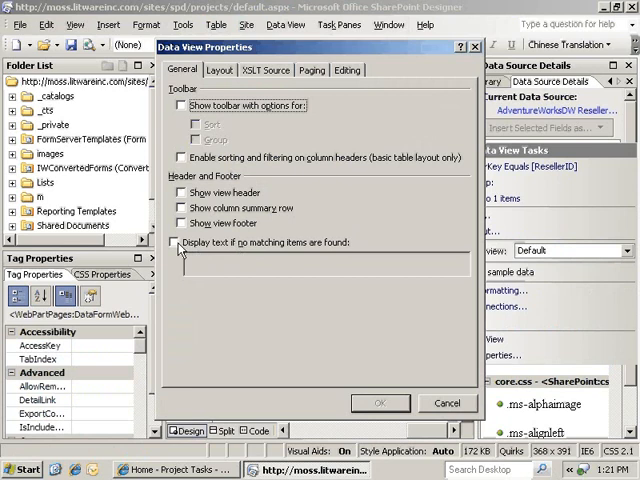
click(173, 242)
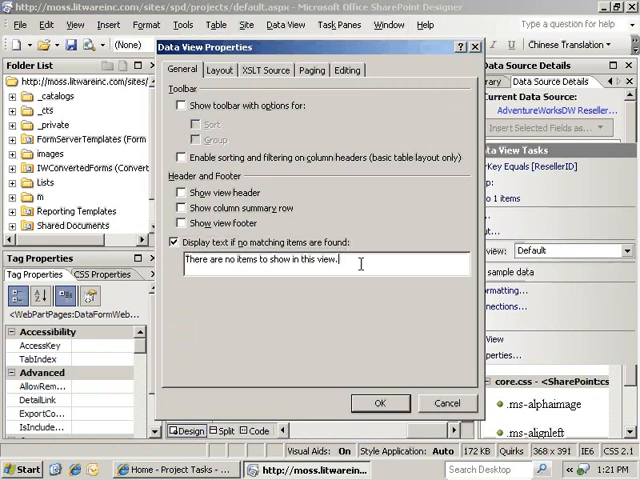
triple_click(262, 260)
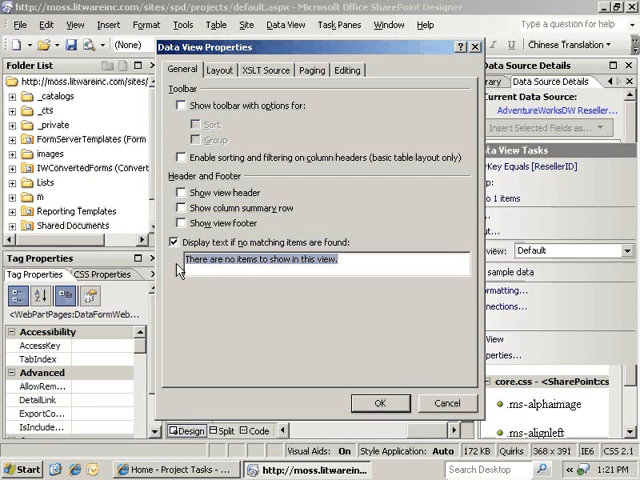
text(N)
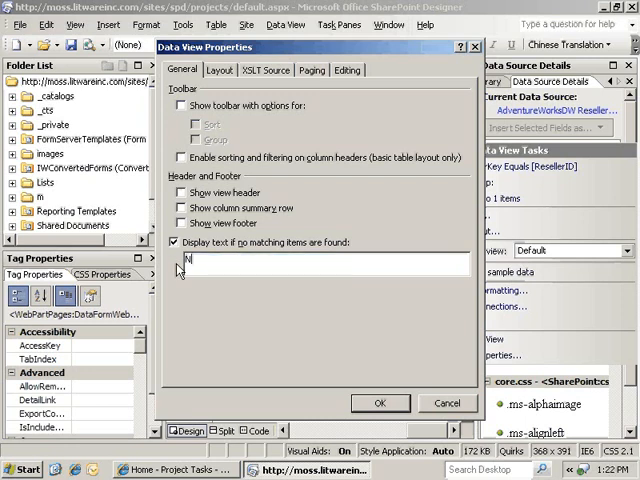
text(No matching)
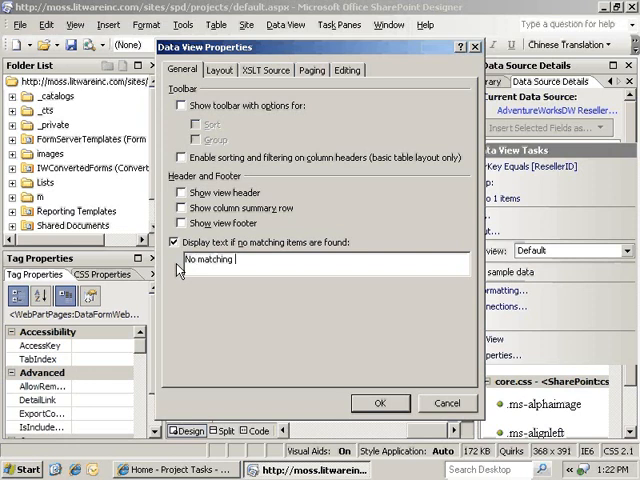
text(reseller)
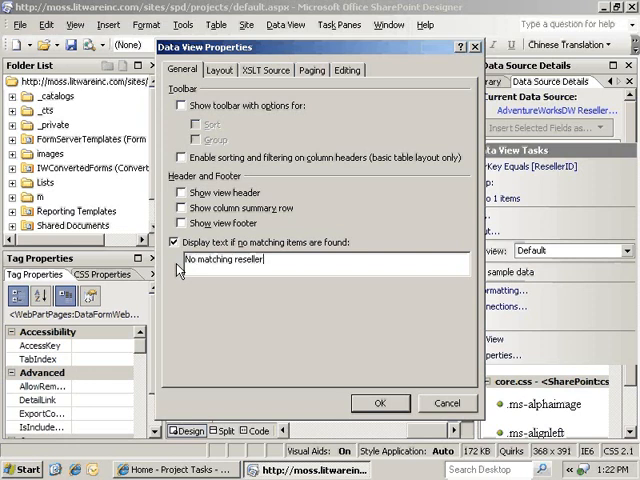
text(found.)
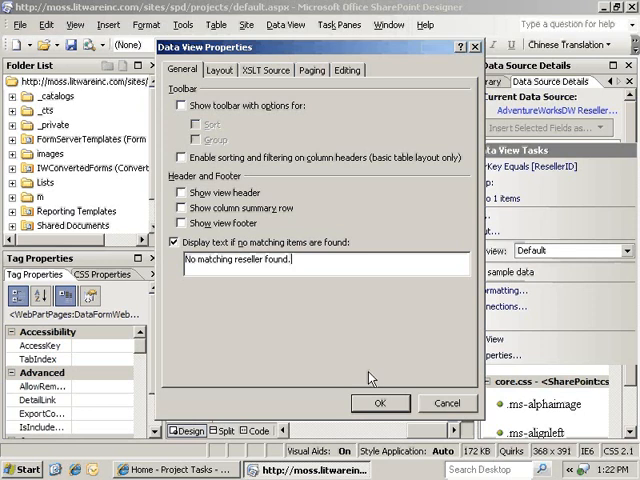
click(379, 403)
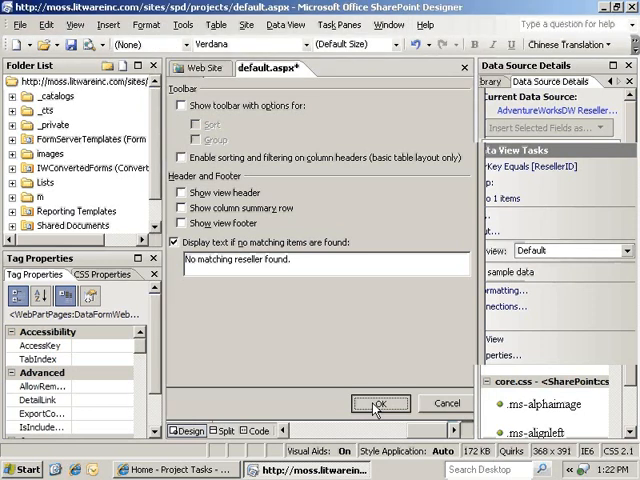
Load the page with ResellerID=1 to display Blue Yonder Airlines' details
click(379, 404)
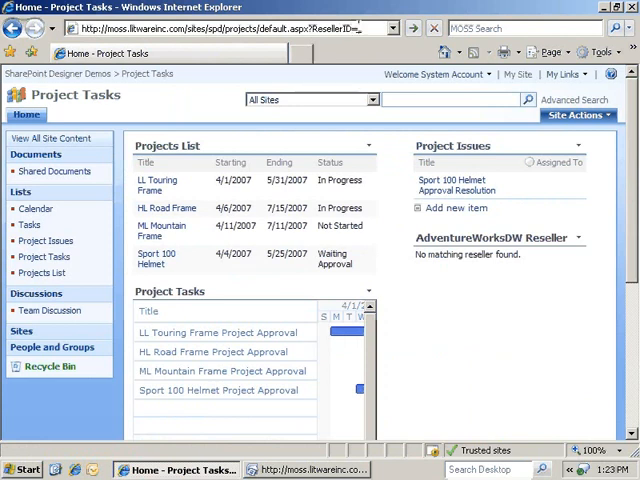
text(1)
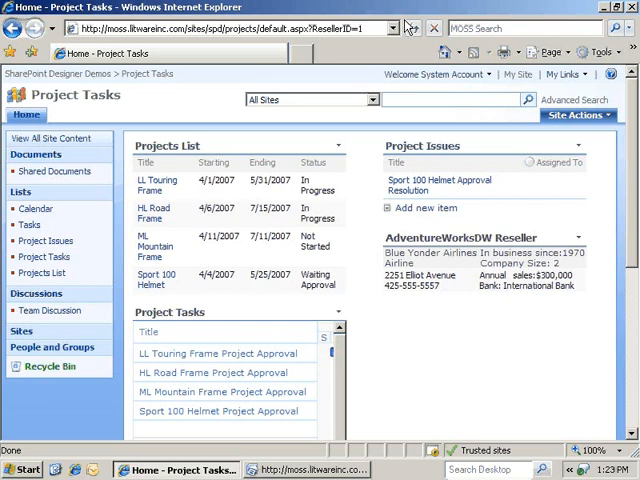
click(240, 28)
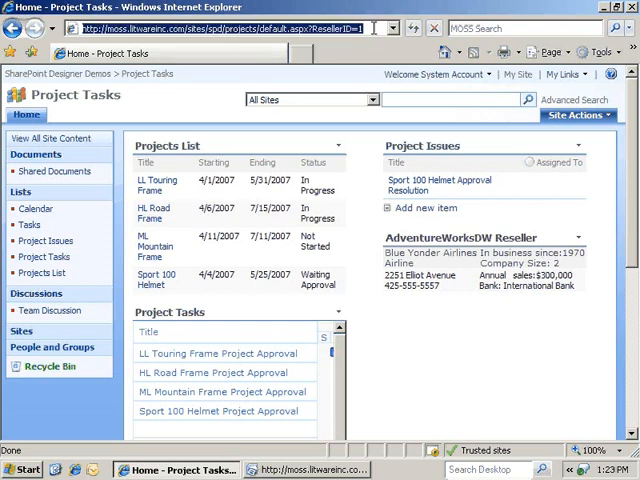